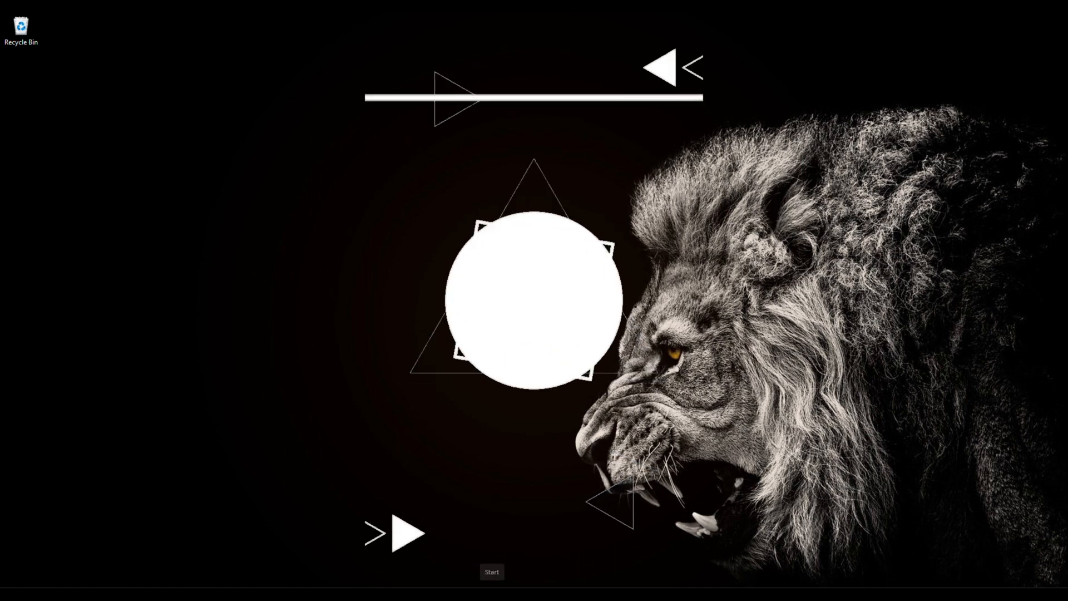
Step: Expand the pinned Workspace group and launch CapCut Web from it
{"action": "left_click", "coordinate": [492, 571]}
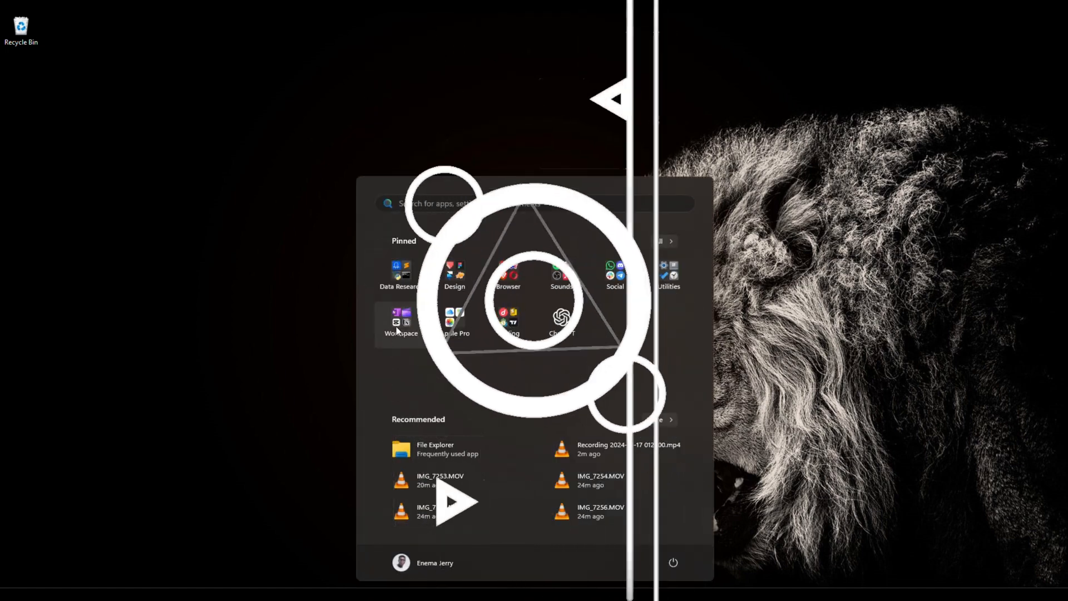
{"action": "left_click", "coordinate": [400, 323]}
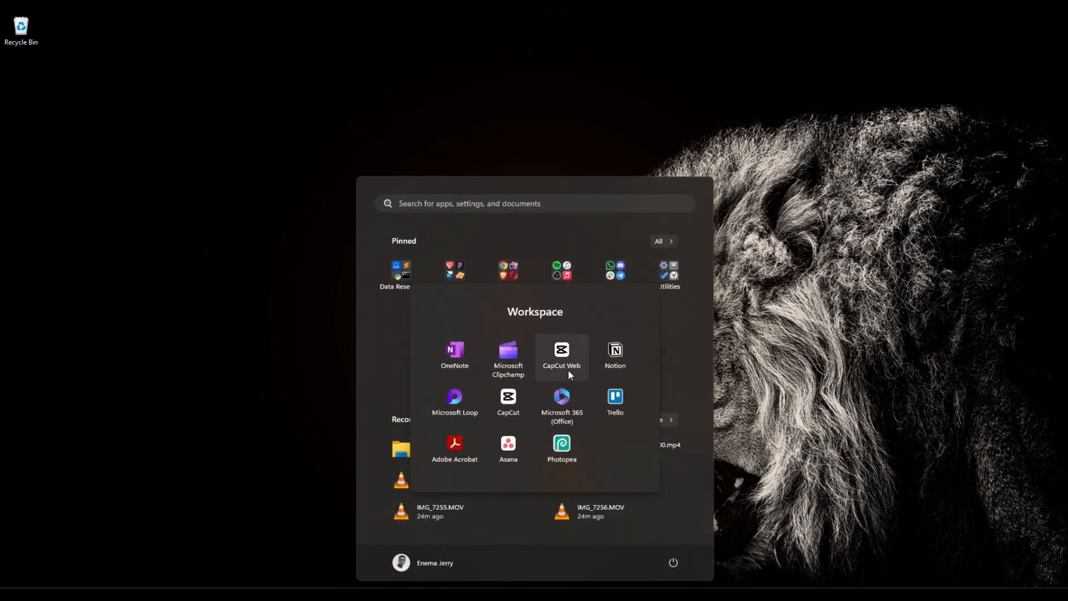
{"action": "mouse_move", "coordinate": [509, 401]}
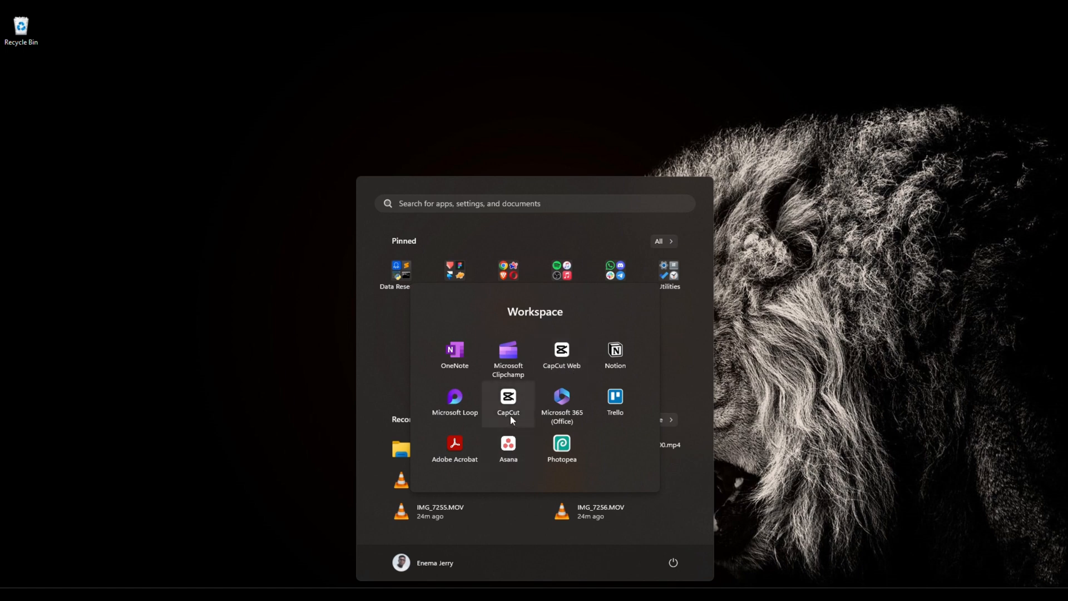
{"action": "mouse_move", "coordinate": [514, 396]}
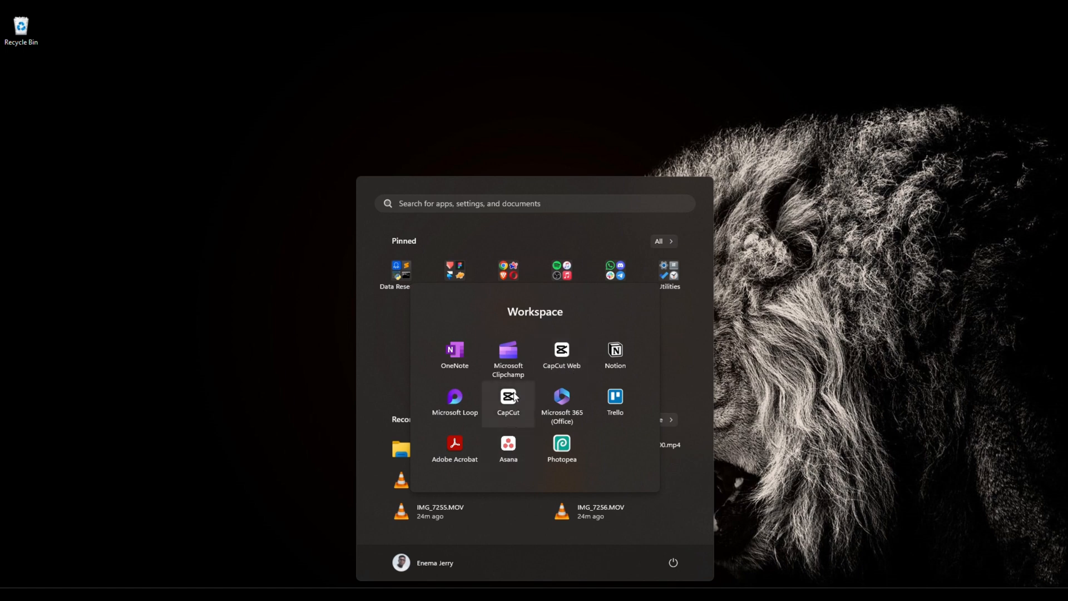
{"action": "mouse_move", "coordinate": [509, 416]}
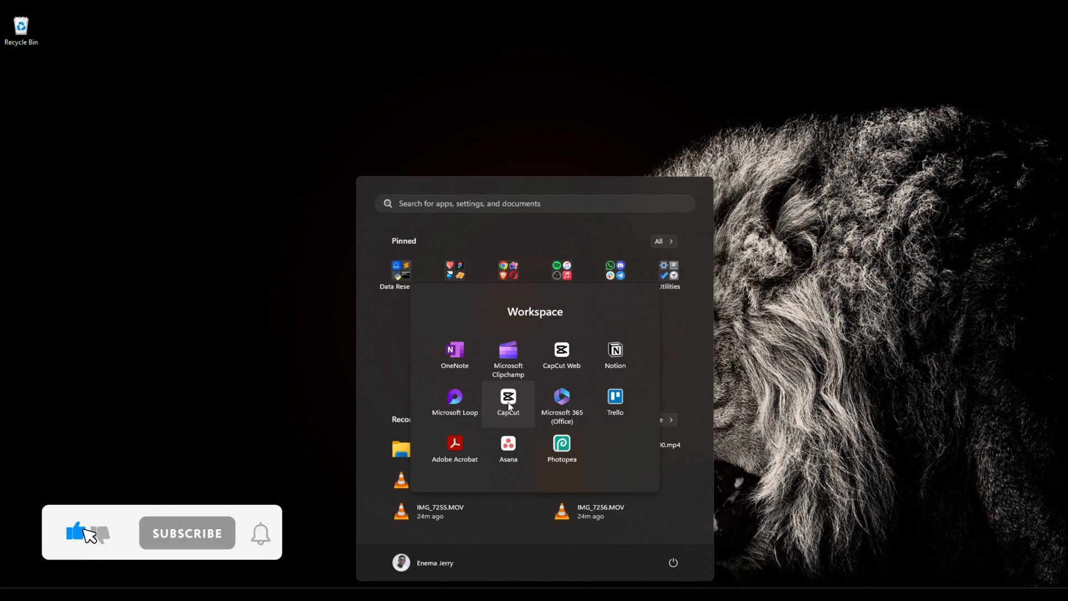
{"action": "left_click", "coordinate": [186, 532]}
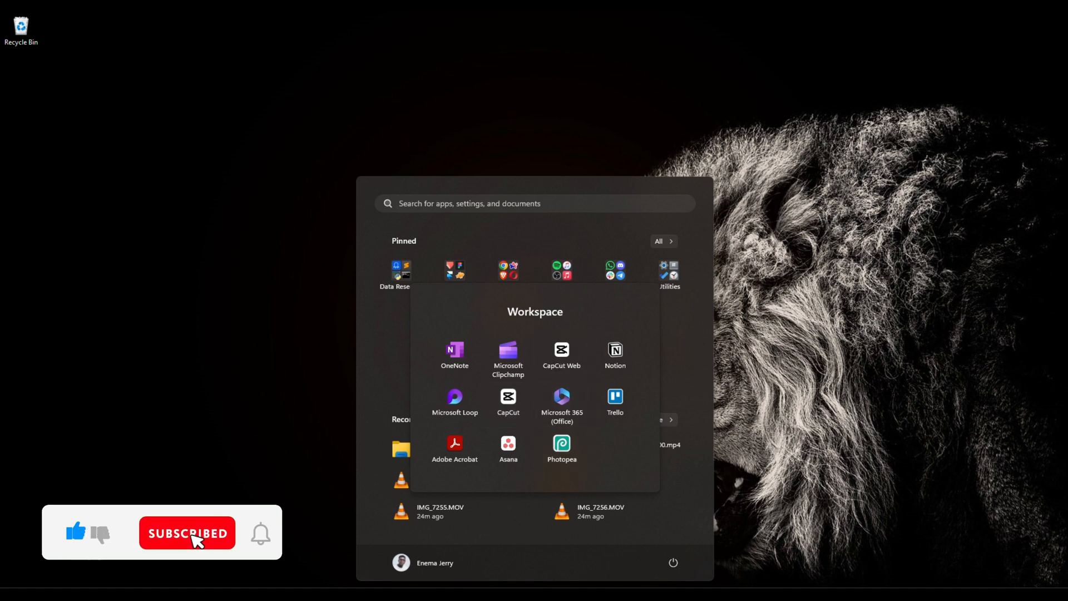
{"action": "left_click", "coordinate": [561, 350]}
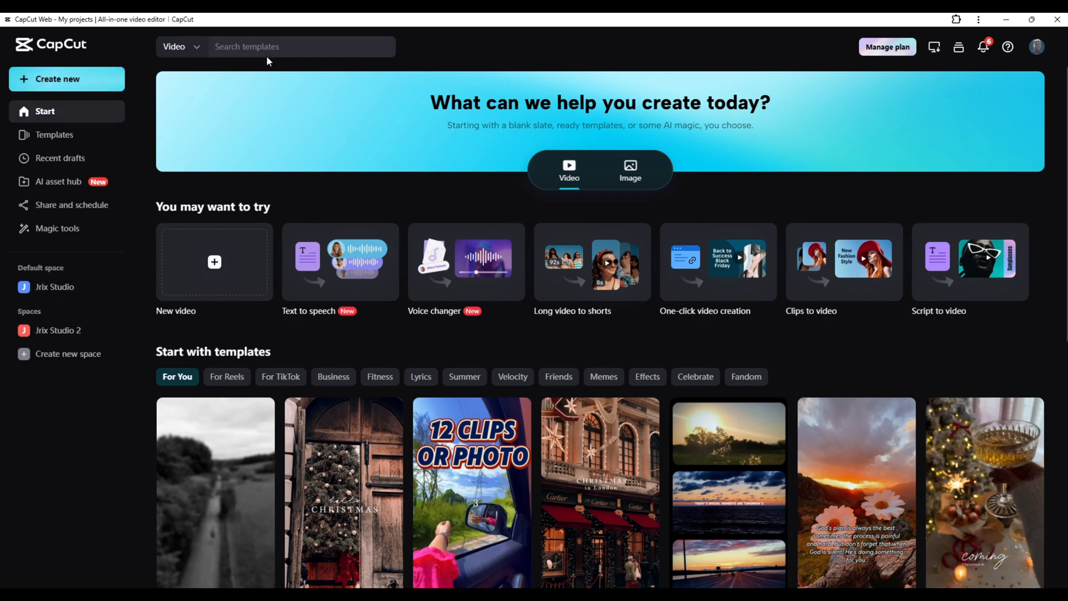
{"action": "mouse_move", "coordinate": [60, 158]}
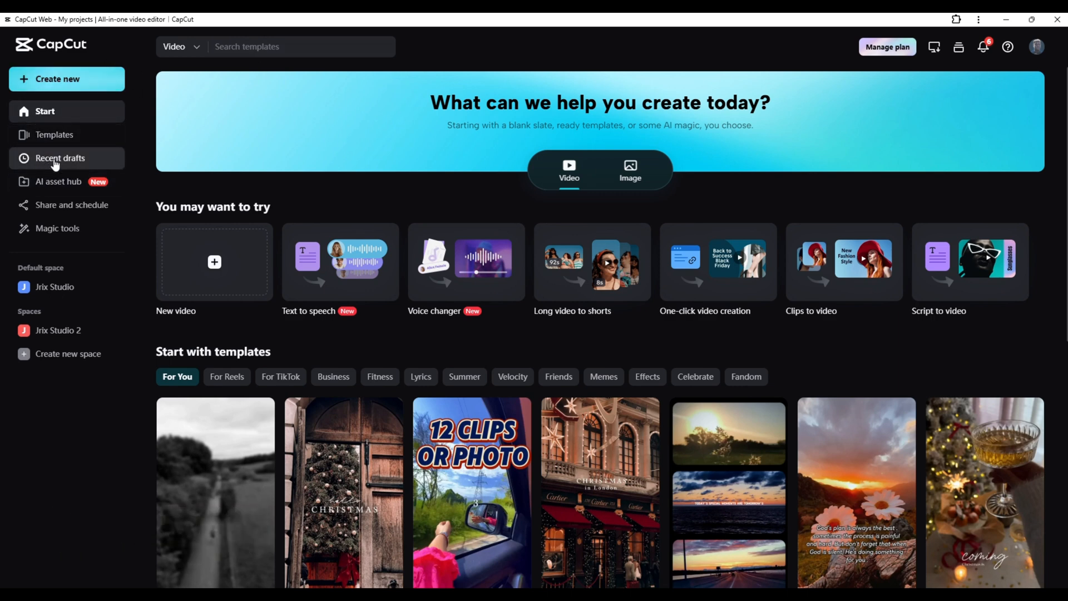
{"action": "mouse_move", "coordinate": [83, 228]}
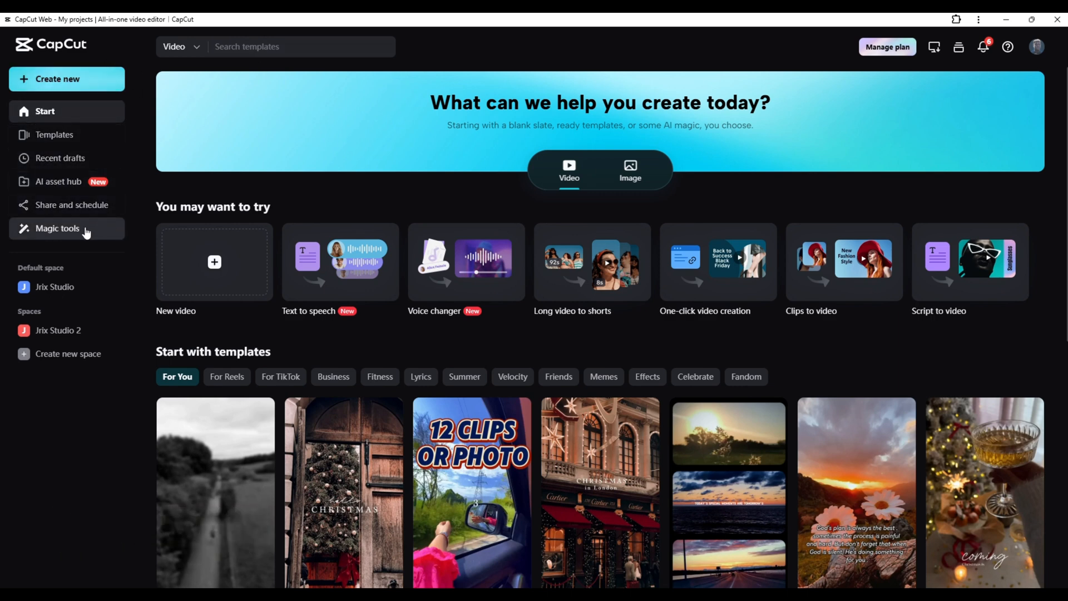
{"action": "left_click", "coordinate": [57, 228]}
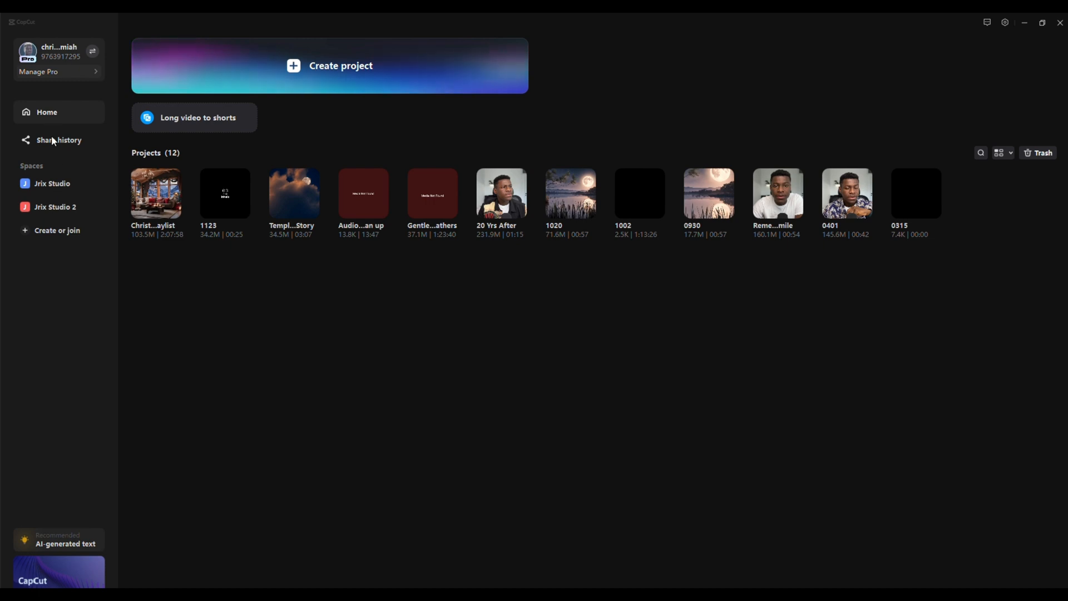
{"action": "mouse_move", "coordinate": [42, 338]}
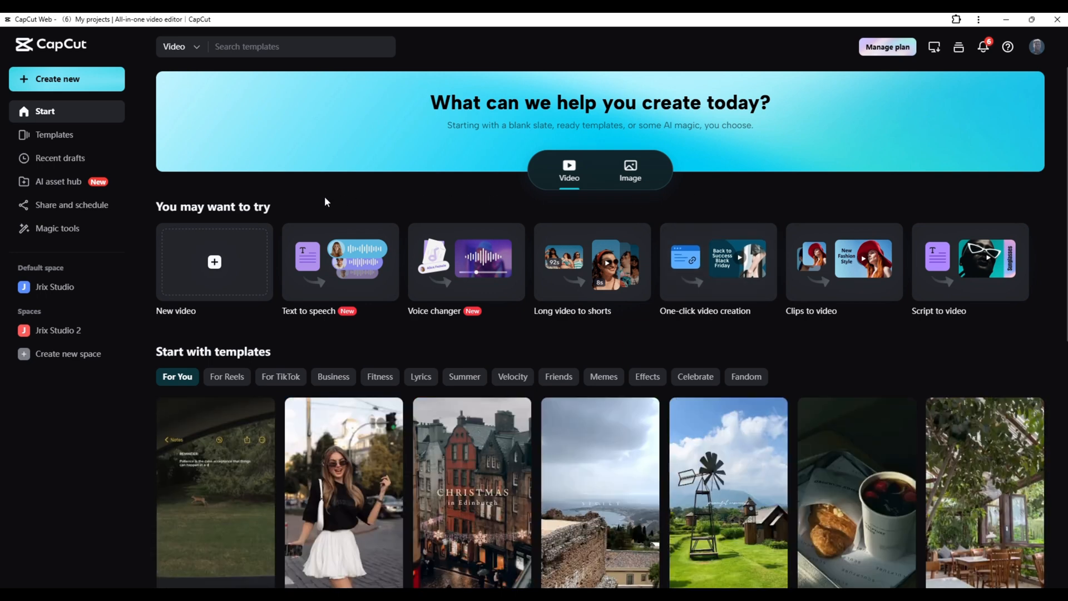
{"action": "mouse_move", "coordinate": [166, 177]}
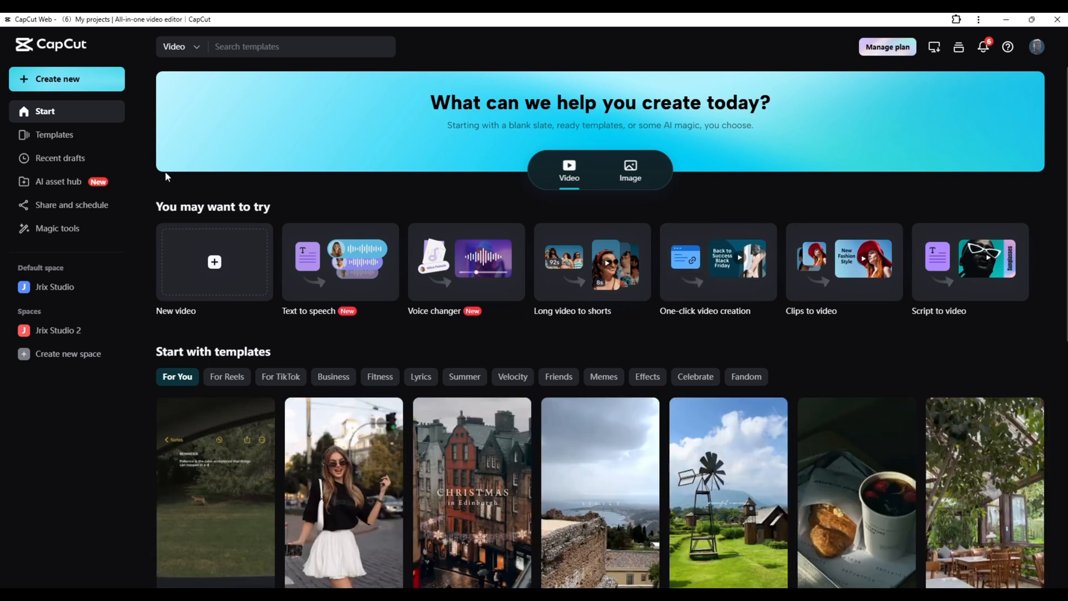
Step: Switch to the Jrix Studio space listing its drafts and exported videos
{"action": "left_click", "coordinate": [59, 156]}
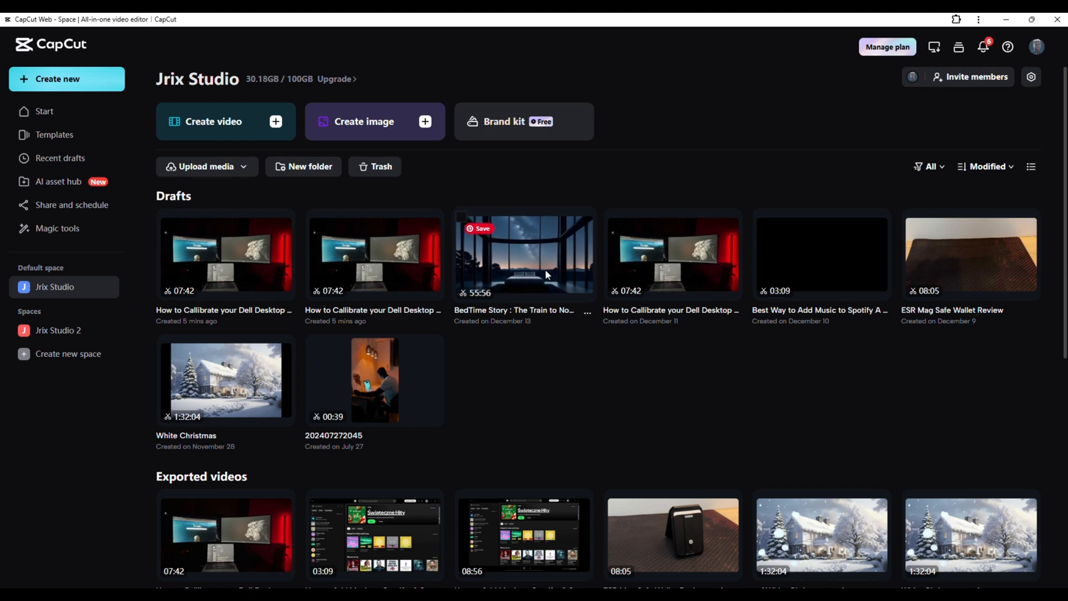
Step: Duplicate the 'BedTime Story: The Train to Nowhere' draft into Jrix Studio
{"action": "left_click", "coordinate": [587, 313]}
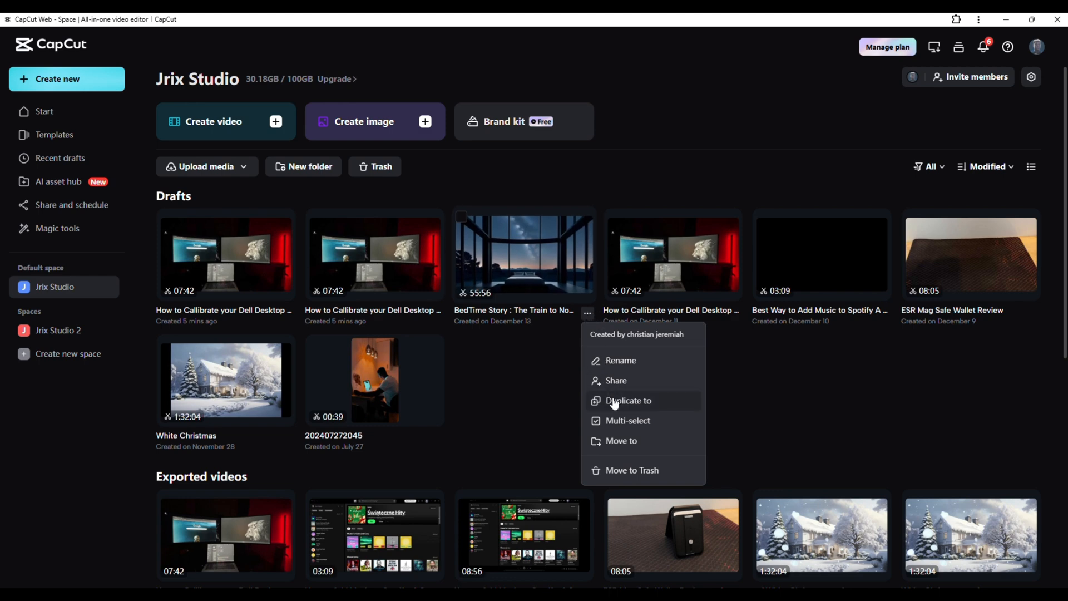
{"action": "mouse_move", "coordinate": [619, 403]}
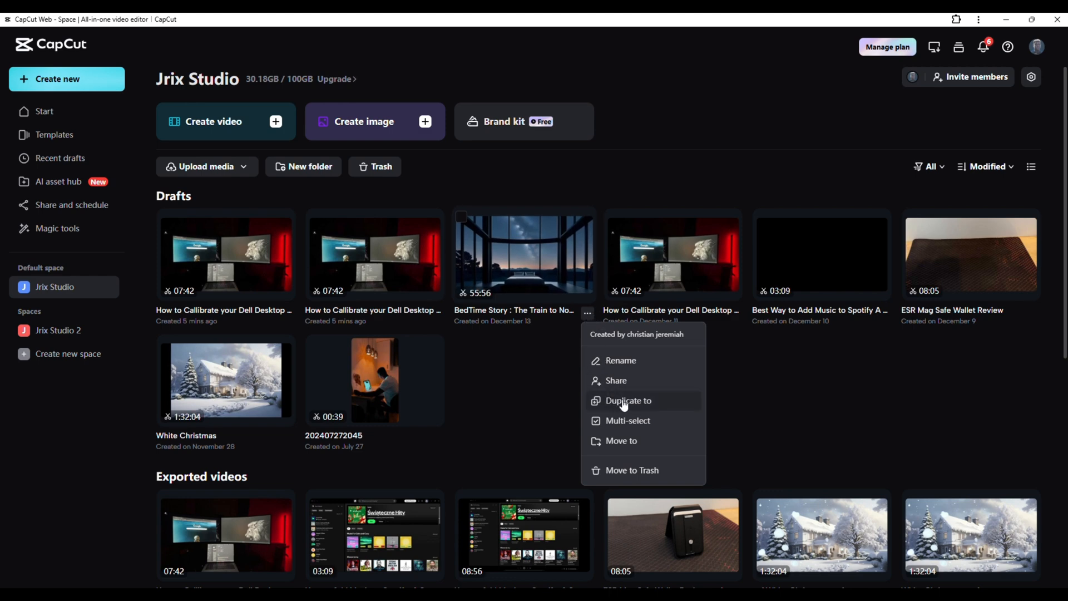
{"action": "left_click", "coordinate": [627, 399]}
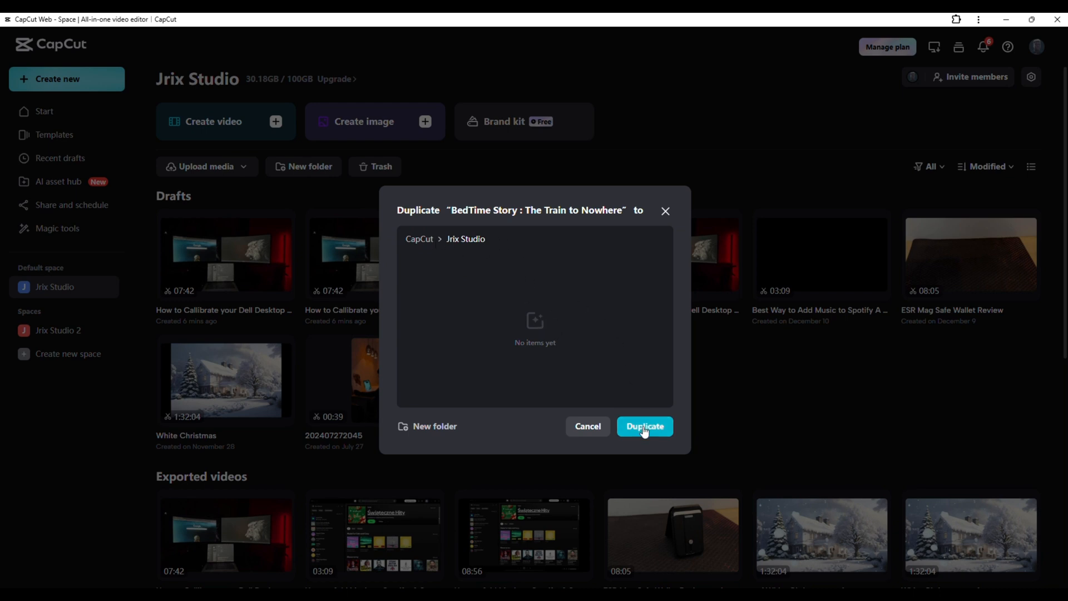
{"action": "mouse_move", "coordinate": [193, 272]}
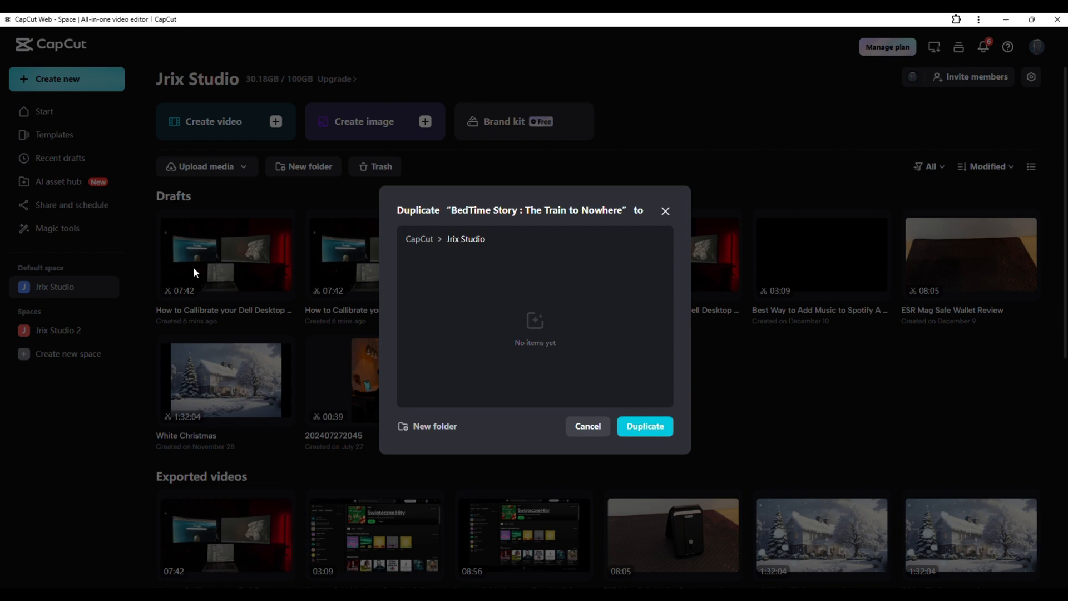
{"action": "mouse_move", "coordinate": [644, 426]}
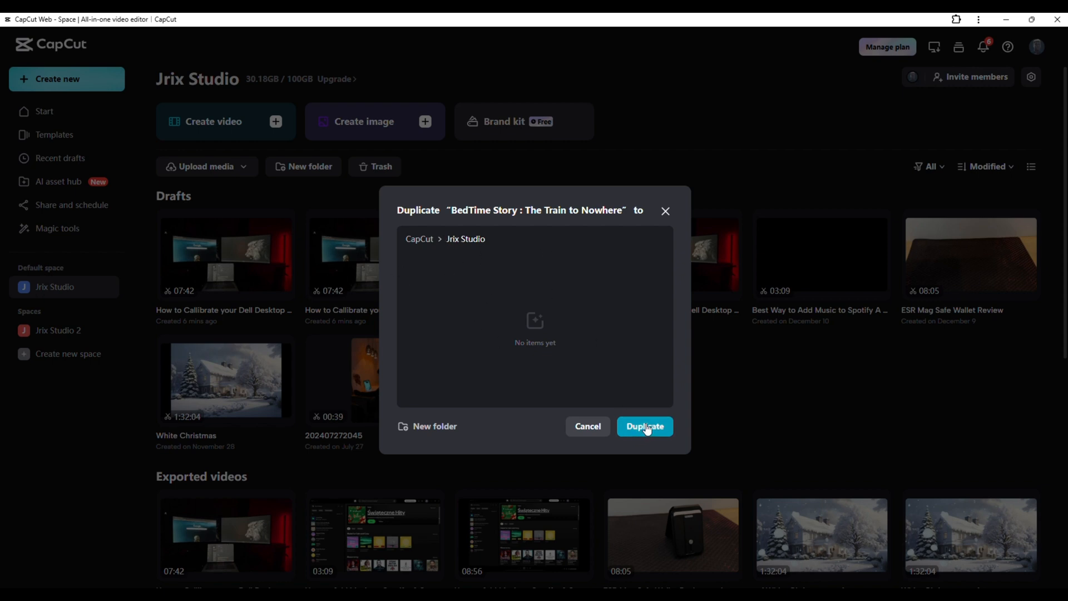
{"action": "left_click", "coordinate": [644, 426]}
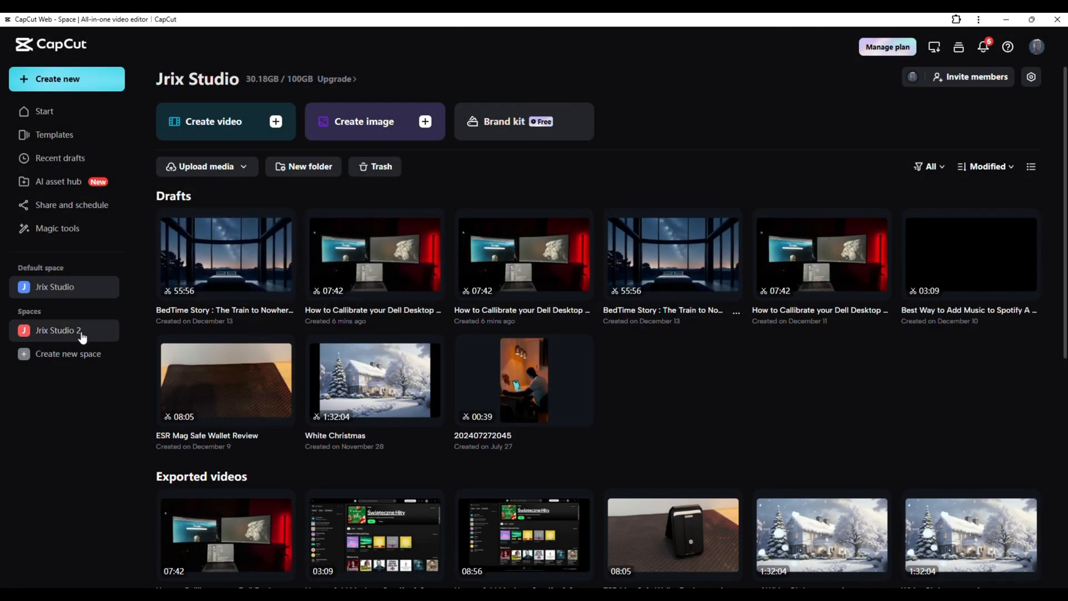
Step: In Jrix Studio 2, duplicate the ESR Mag Safe Wallet Review draft into the same space
{"action": "left_click", "coordinate": [58, 330]}
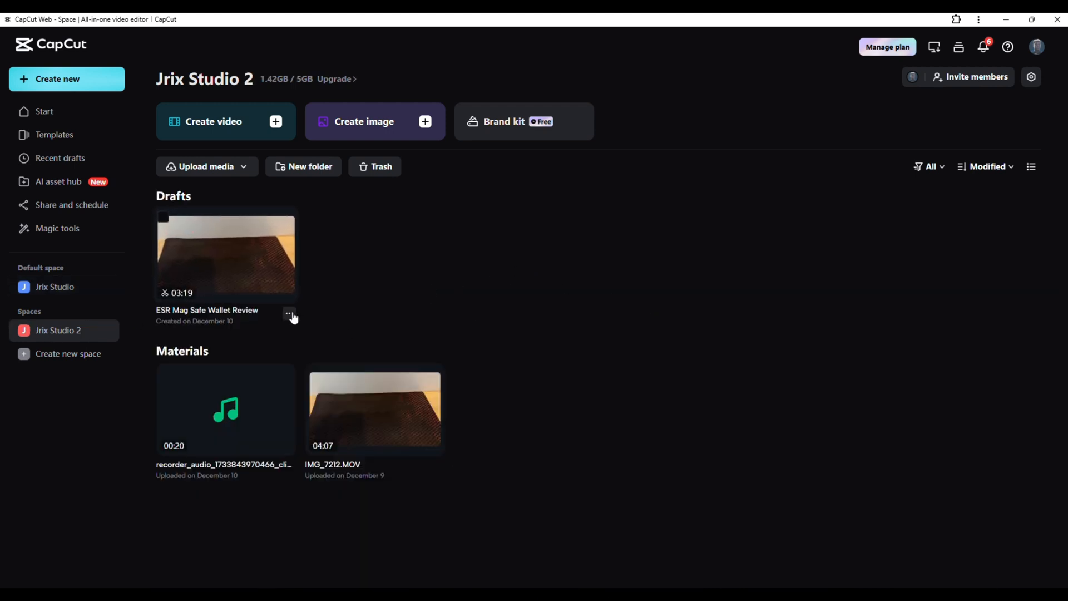
{"action": "left_click", "coordinate": [289, 314]}
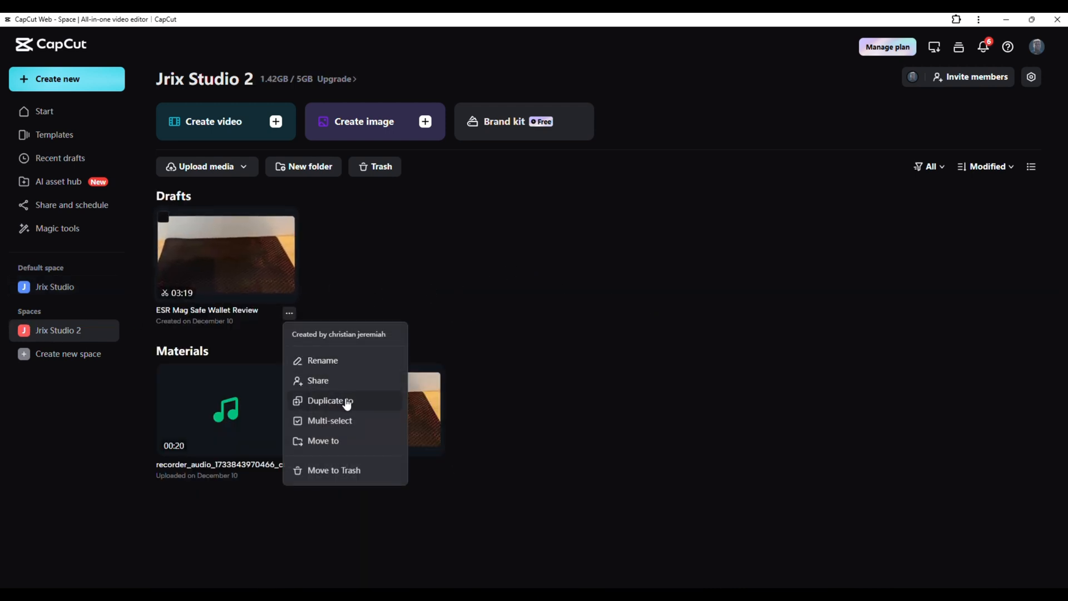
{"action": "left_click", "coordinate": [331, 400]}
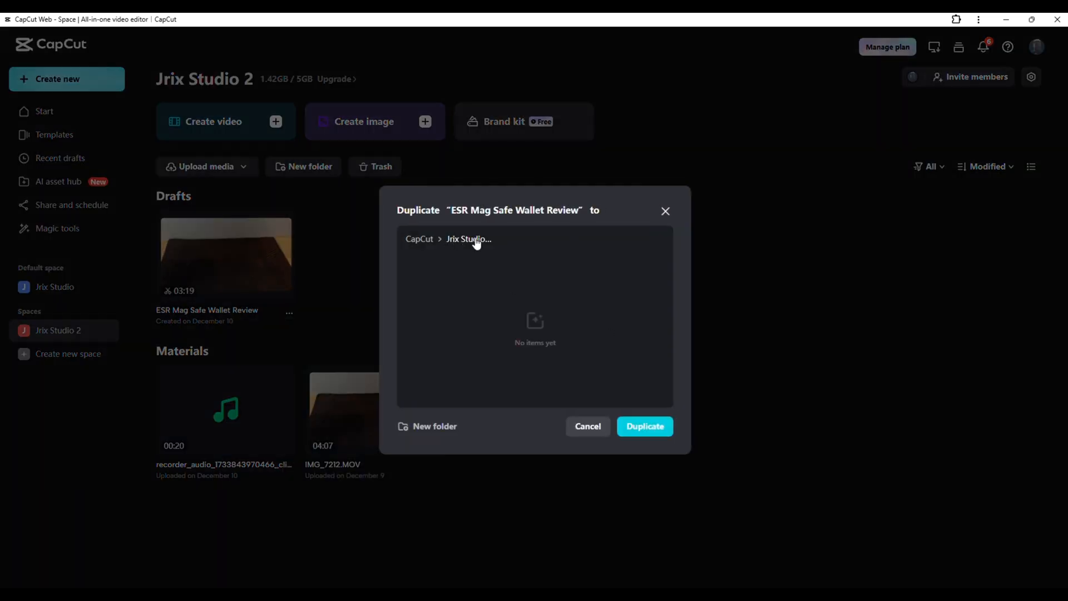
{"action": "mouse_move", "coordinate": [644, 426]}
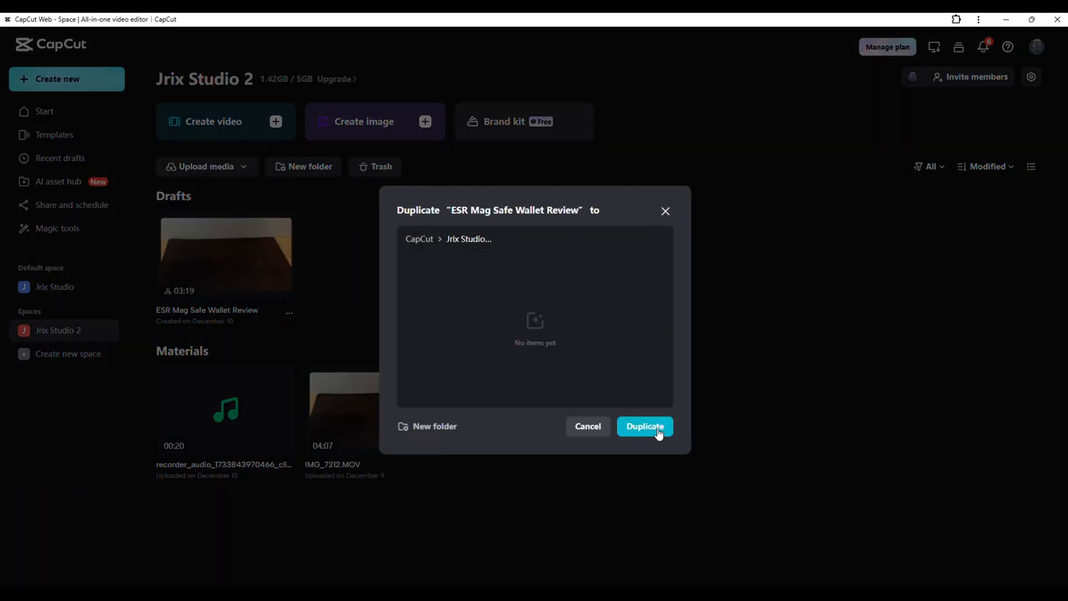
{"action": "left_click", "coordinate": [643, 426]}
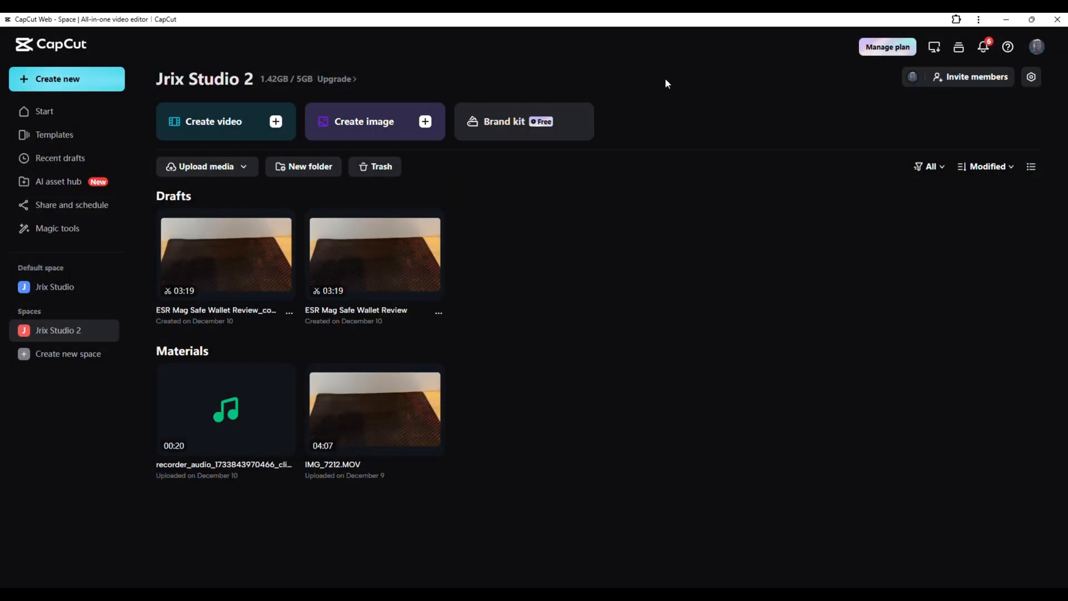
{"action": "mouse_move", "coordinate": [1007, 20]}
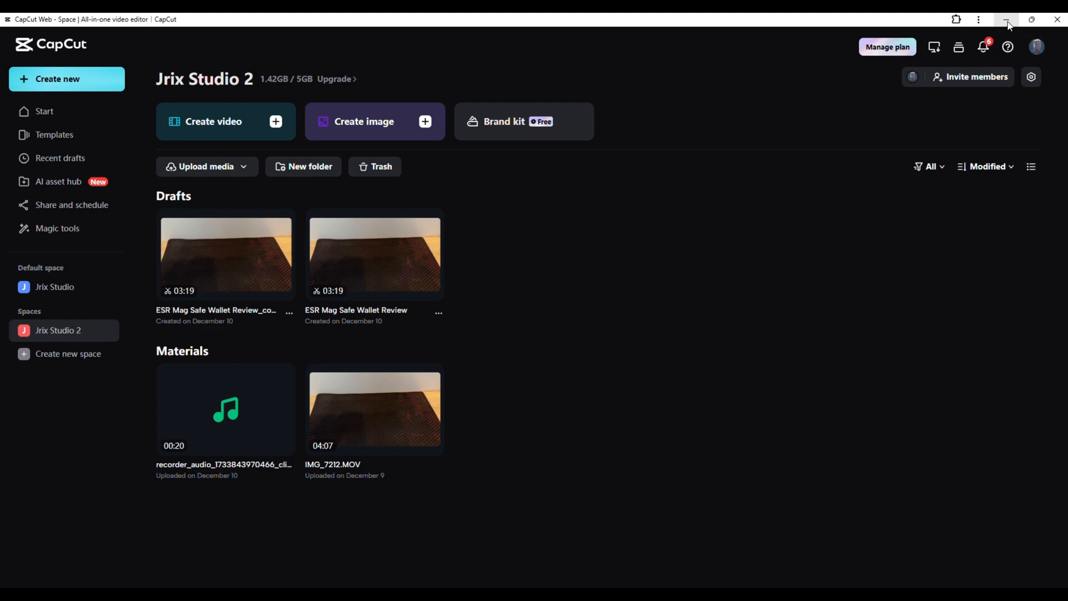
Step: Minimize the browser and show the first desktop project's Upload/Rename/Duplicate/Delete menu
{"action": "left_click", "coordinate": [1006, 18]}
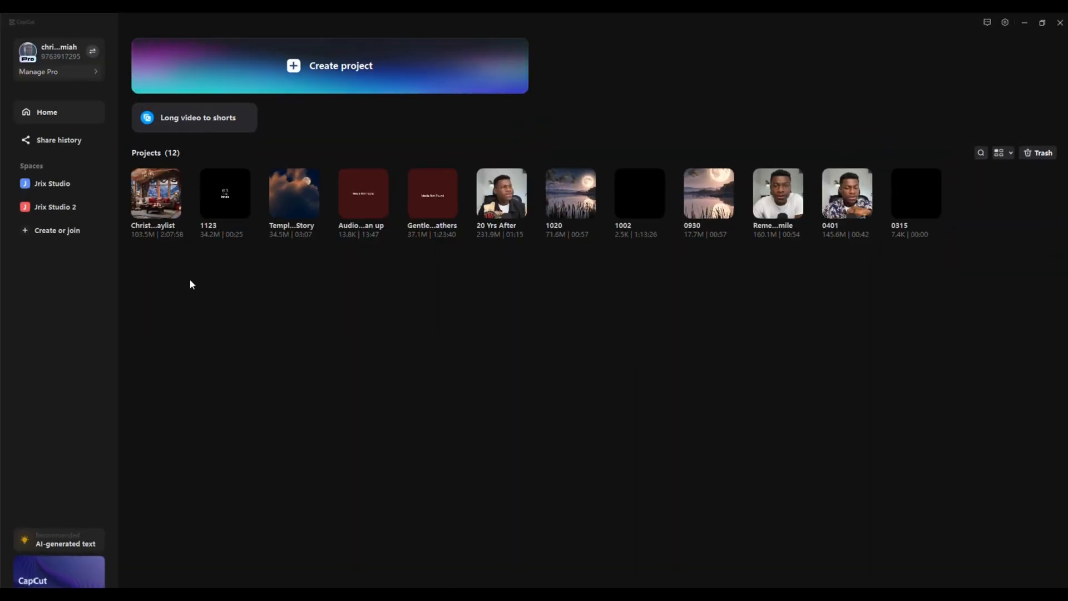
{"action": "right_click", "coordinate": [224, 193]}
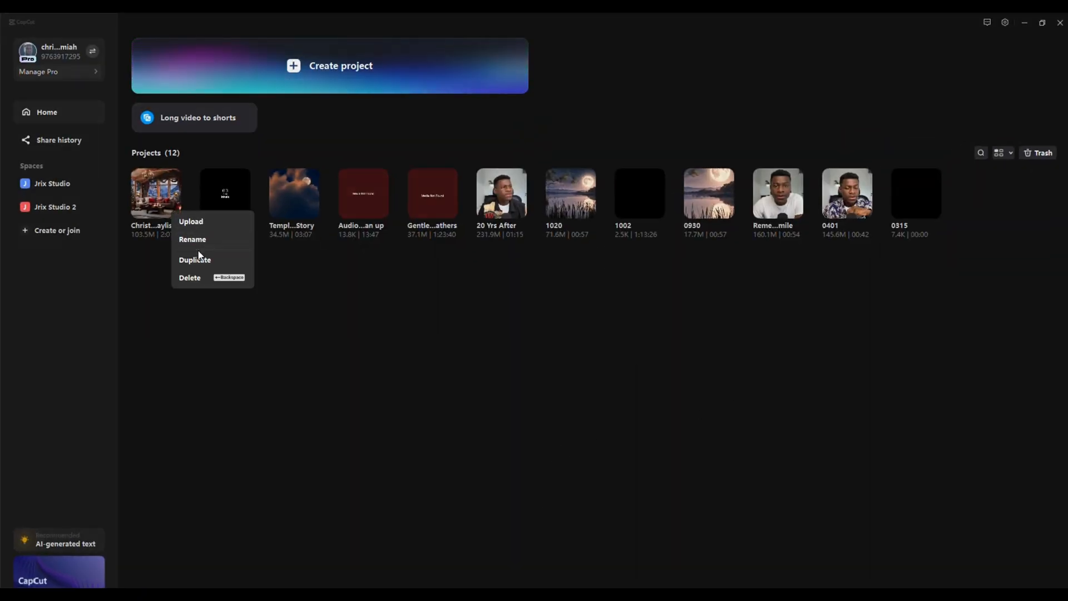
{"action": "mouse_move", "coordinate": [194, 259]}
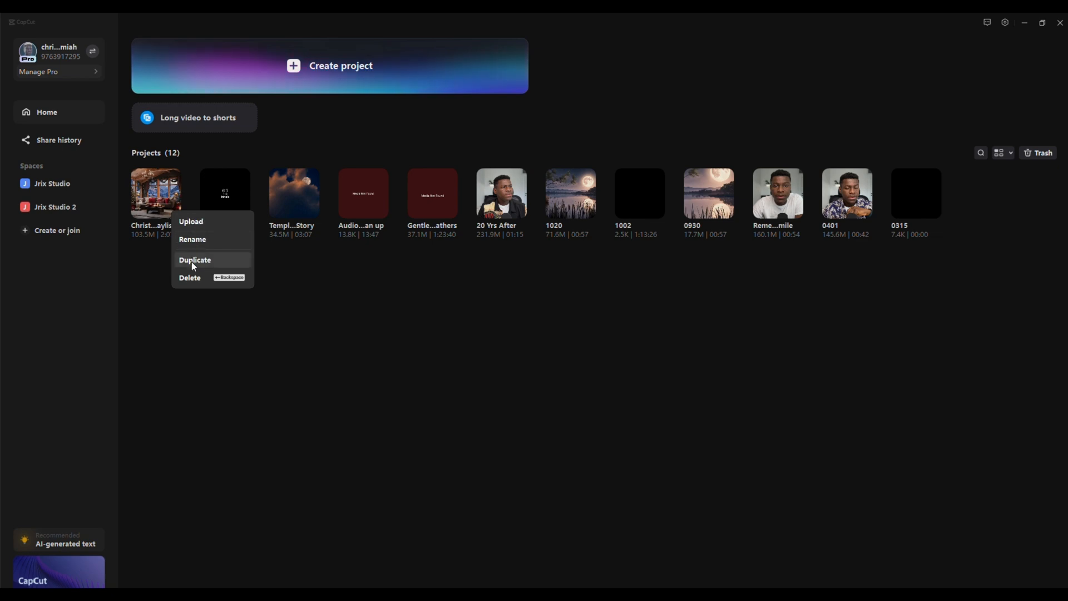
{"action": "mouse_move", "coordinate": [365, 331]}
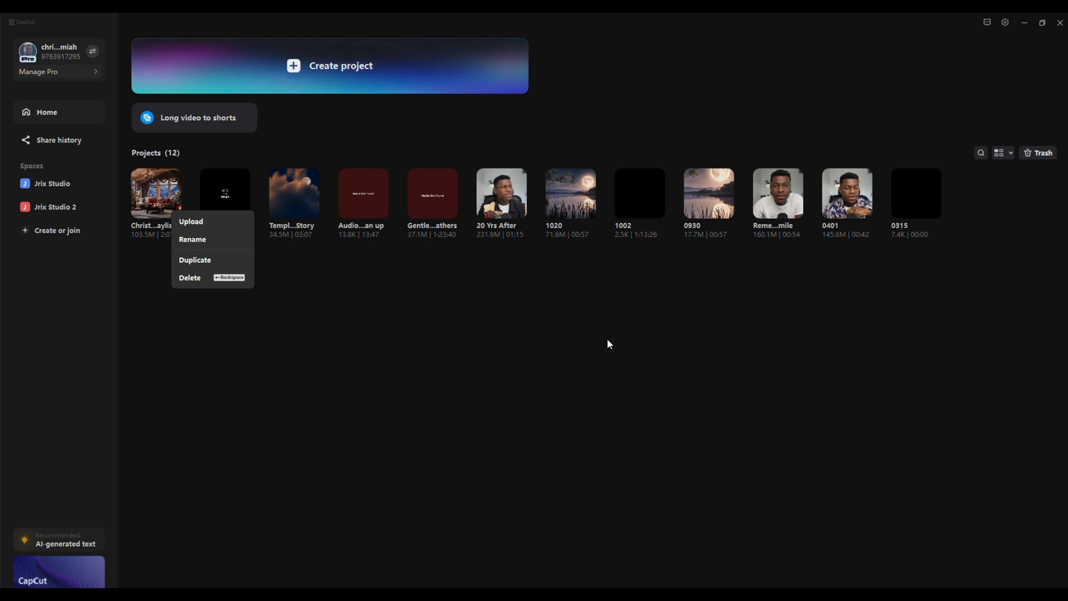
{"action": "mouse_move", "coordinate": [601, 320]}
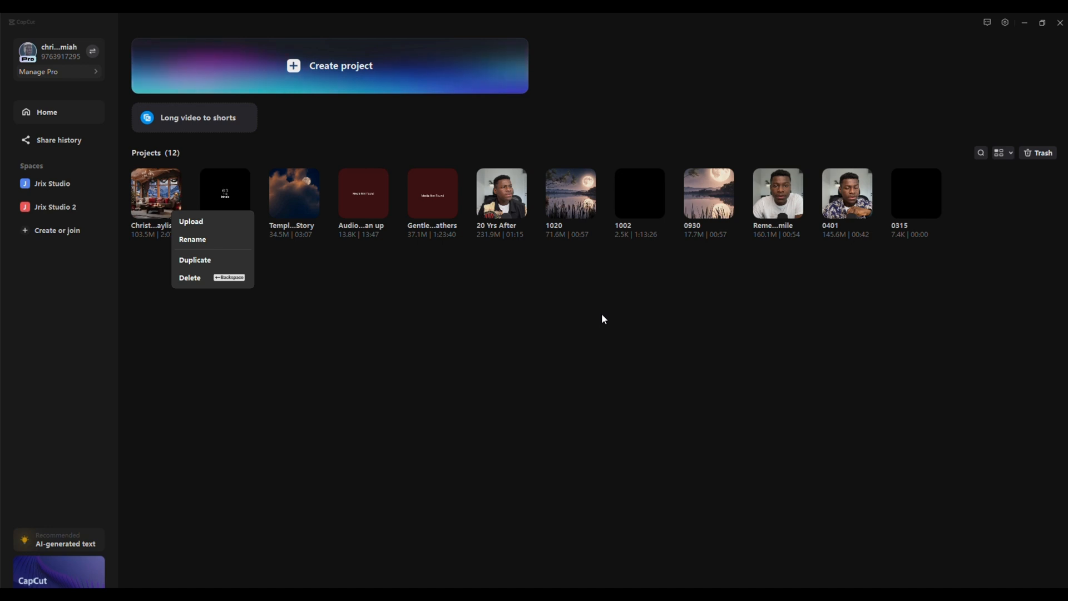